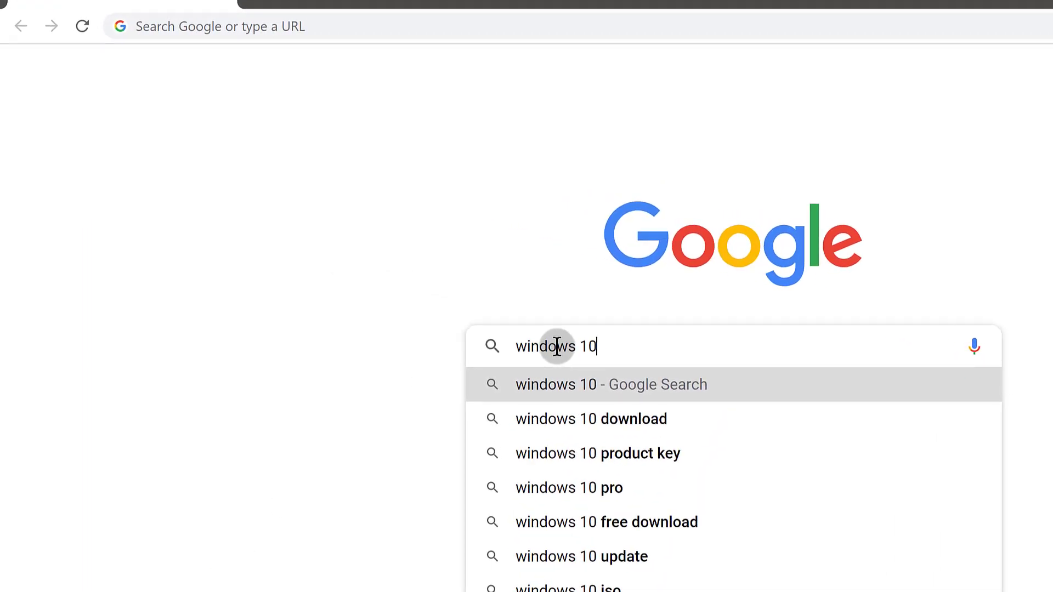
# Step: Search Google for 'windows 10 updates catalogue' and go to the Microsoft Update Catalog result
pyautogui.write('updates catalogue')
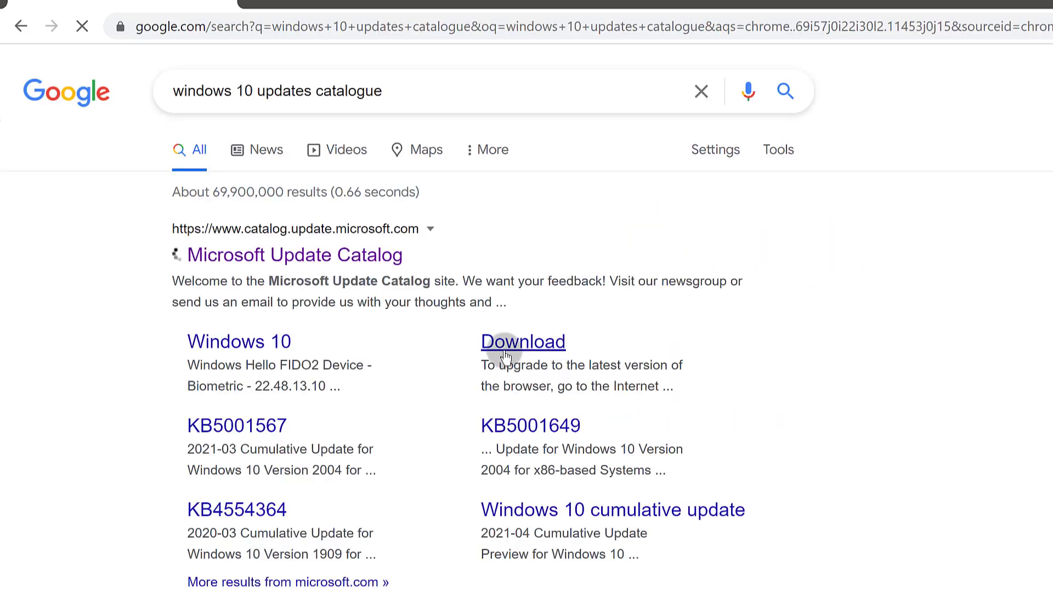
pyautogui.click(294, 254)
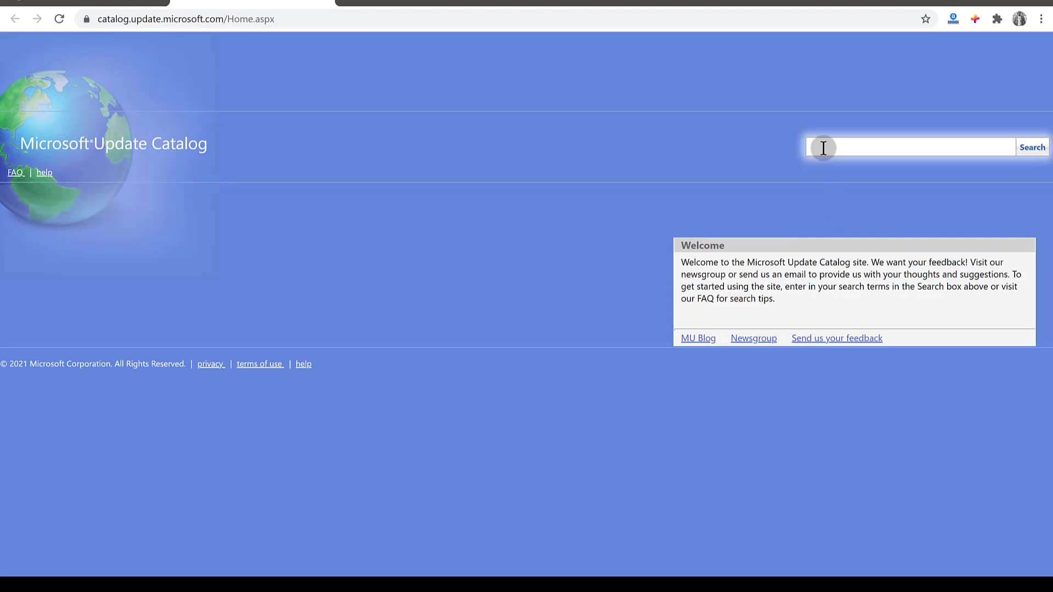
# Step: Search the catalog for 'edge x64' to list the matching Microsoft Edge updates
pyautogui.write('edge')
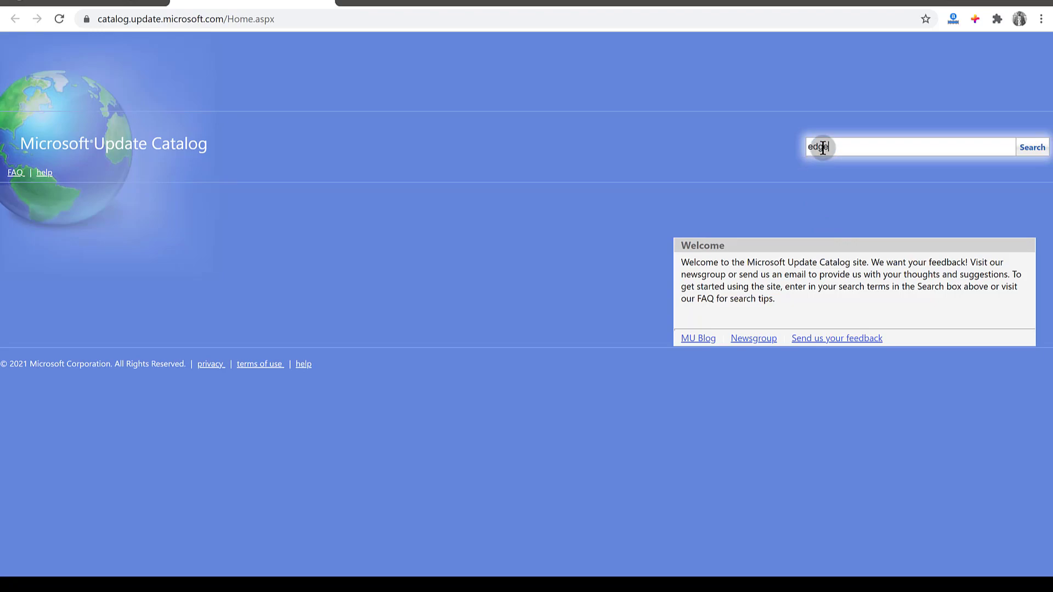
pyautogui.write('x')
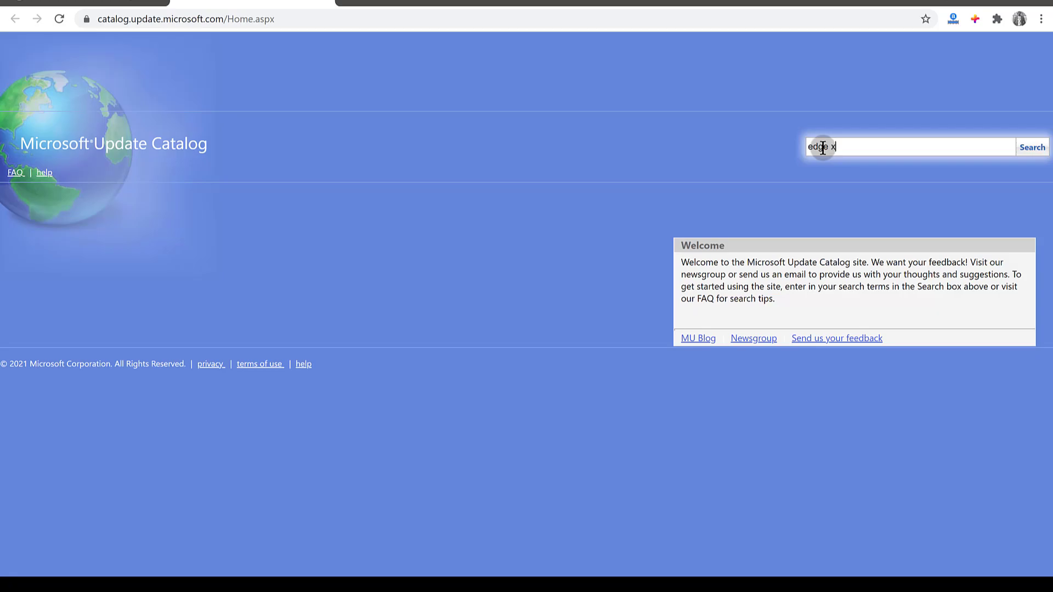
pyautogui.write('64')
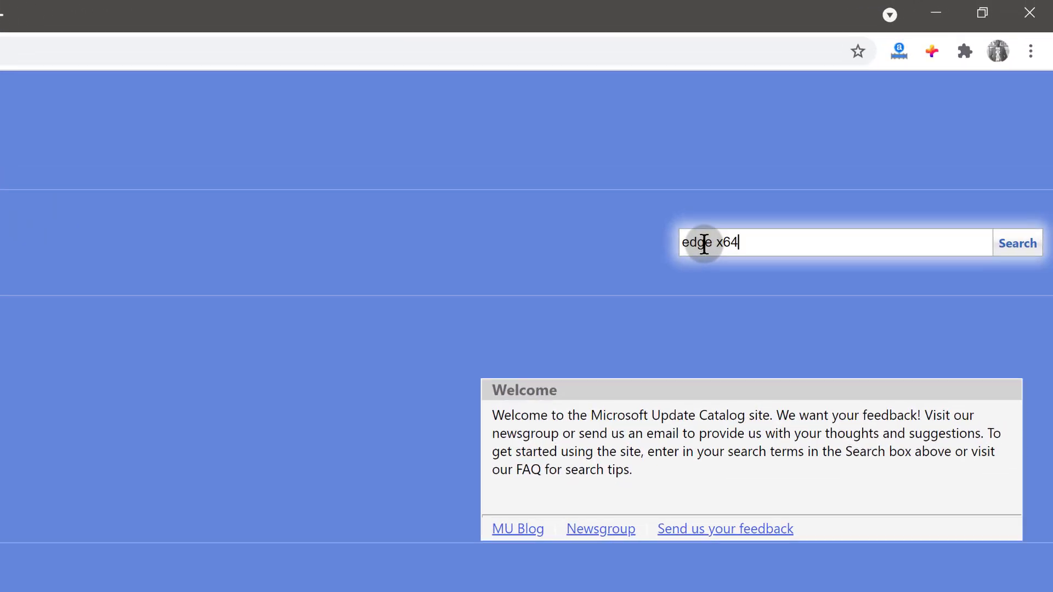
pyautogui.click(1017, 243)
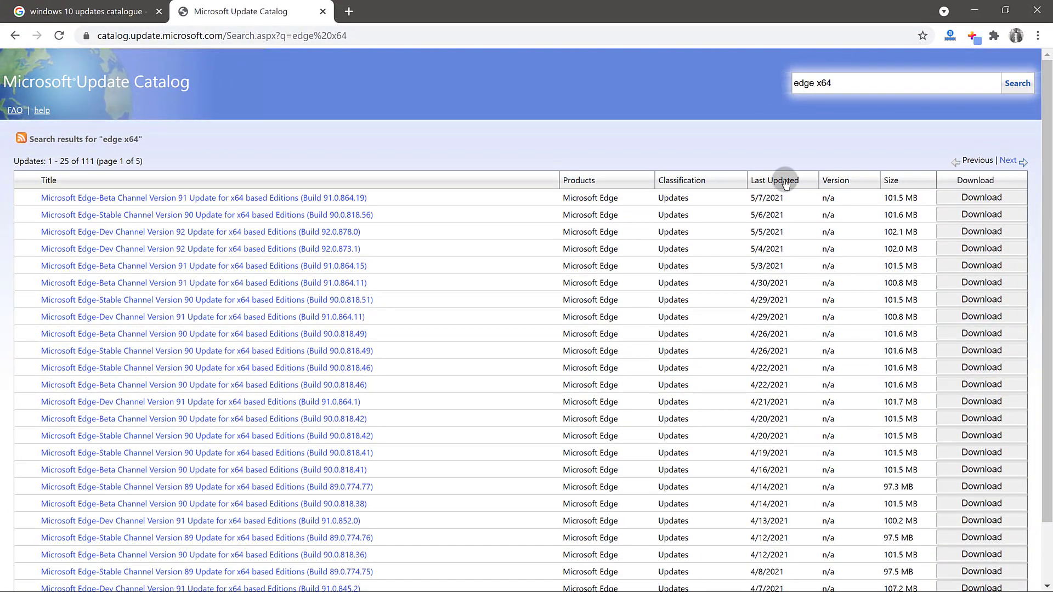
# Step: Sort results by Last Updated and start the download for Edge Stable Channel Version 90 x64
pyautogui.click(776, 180)
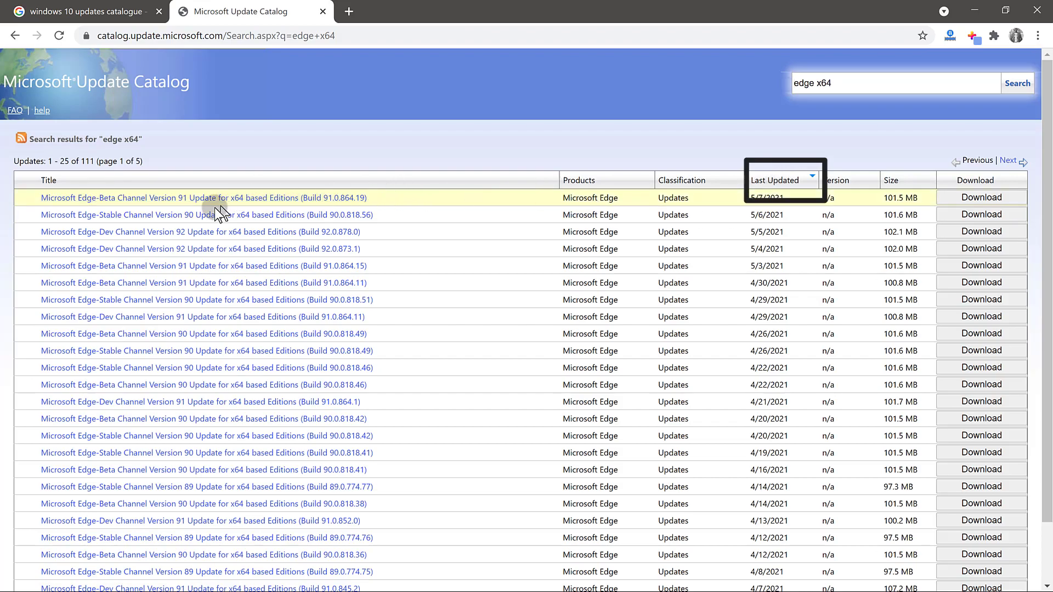
pyautogui.moveTo(161, 215)
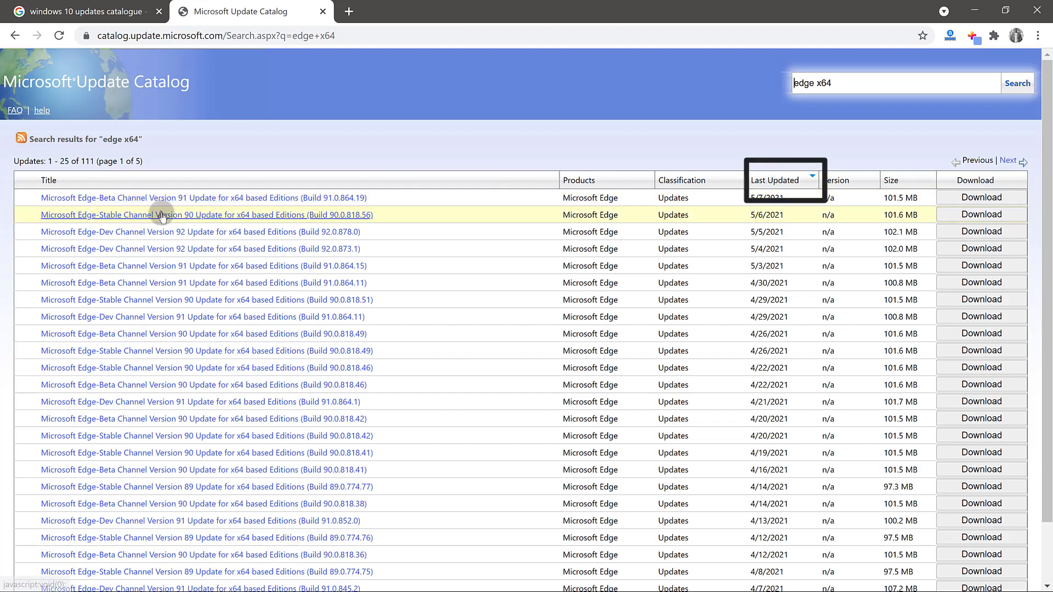
pyautogui.moveTo(279, 214)
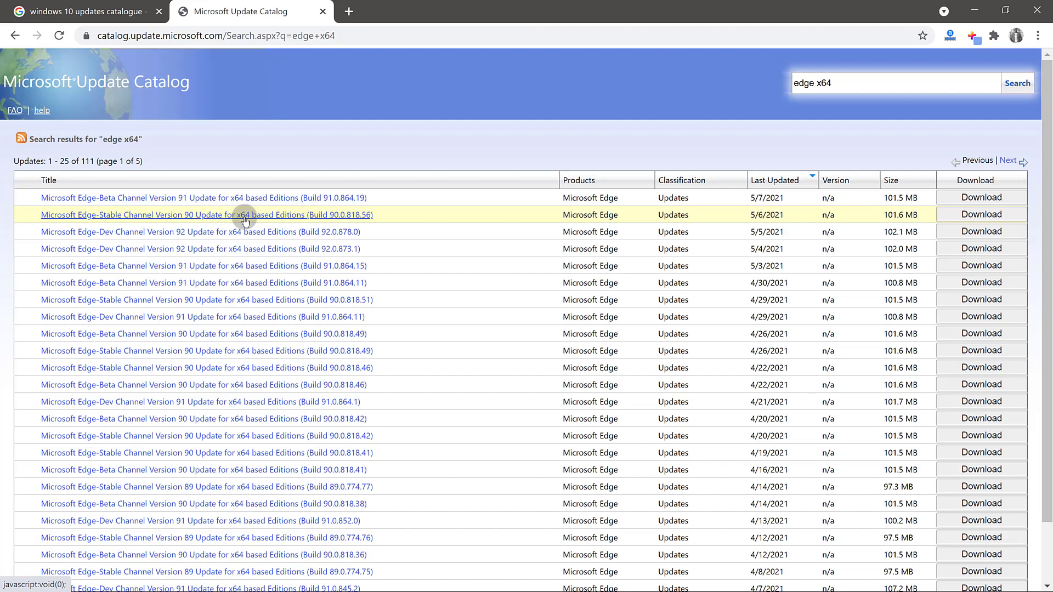
pyautogui.moveTo(810, 216)
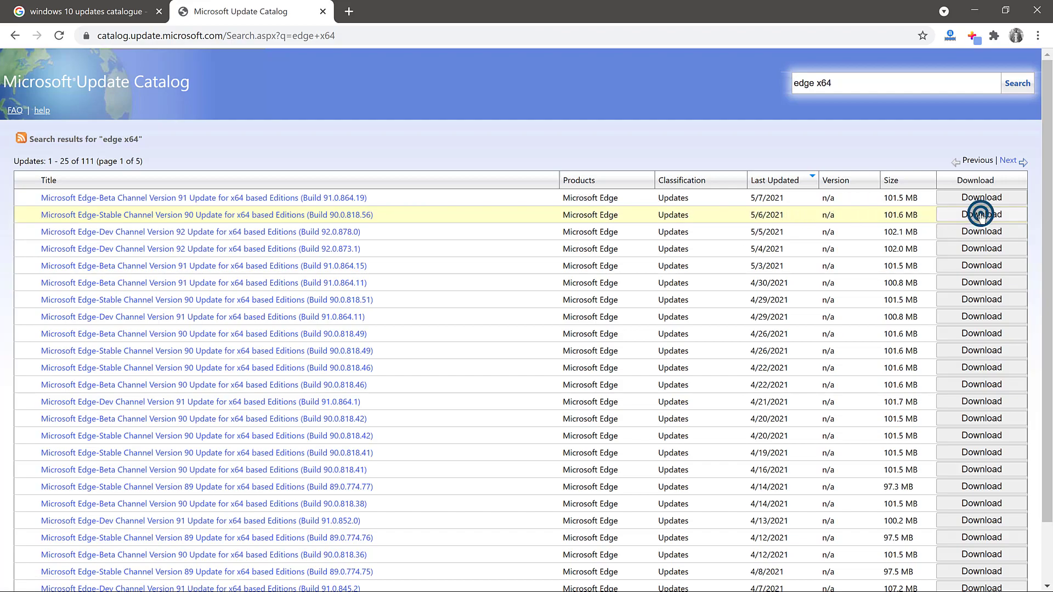
pyautogui.click(981, 214)
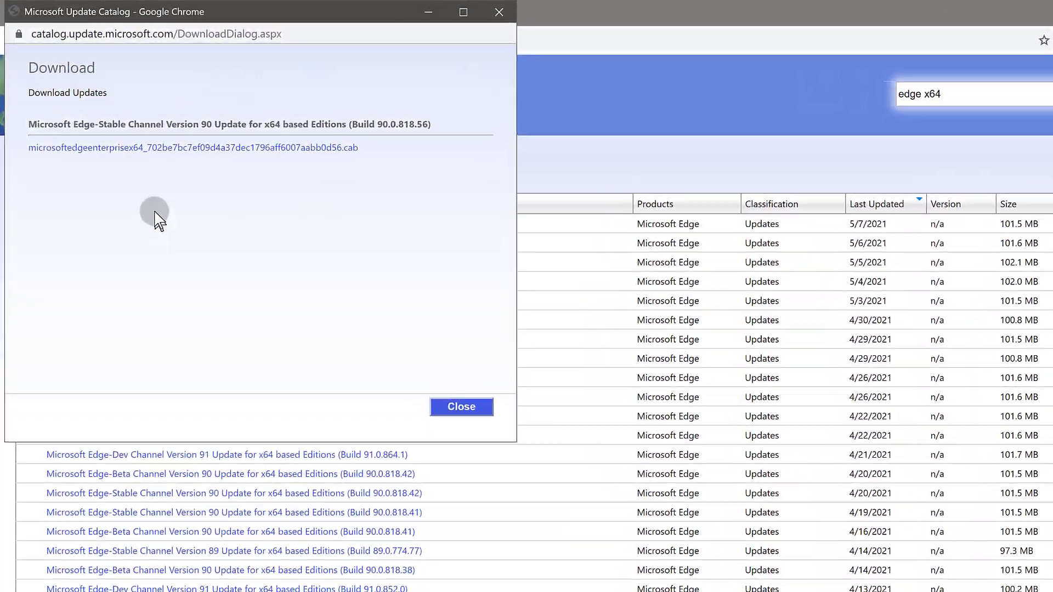
# Step: Download the Edge Stable Channel 90 x64 .cab and open it in WinRAR when finished
pyautogui.click(193, 147)
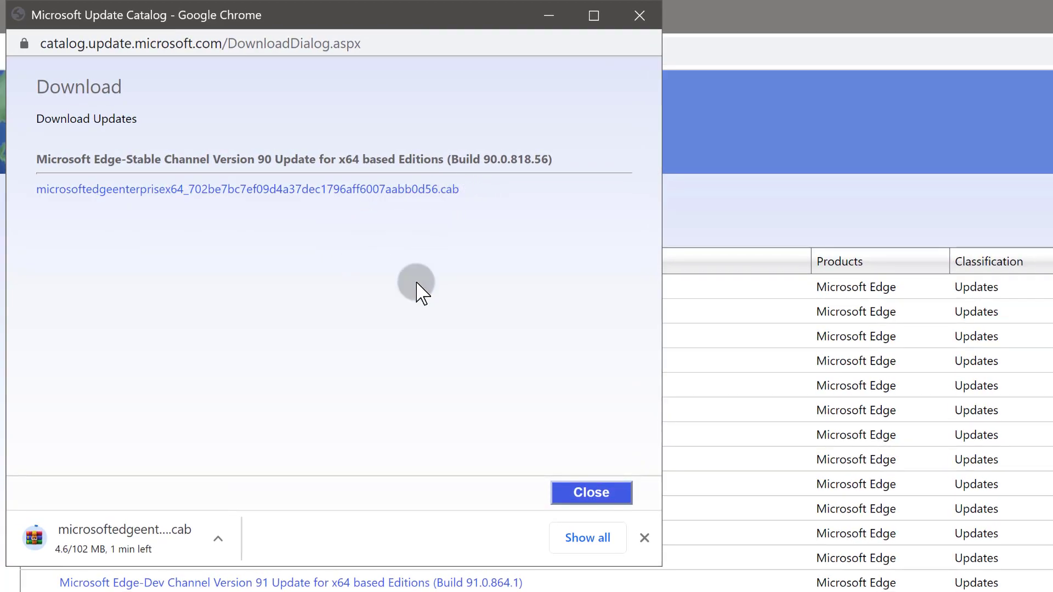
pyautogui.moveTo(428, 196)
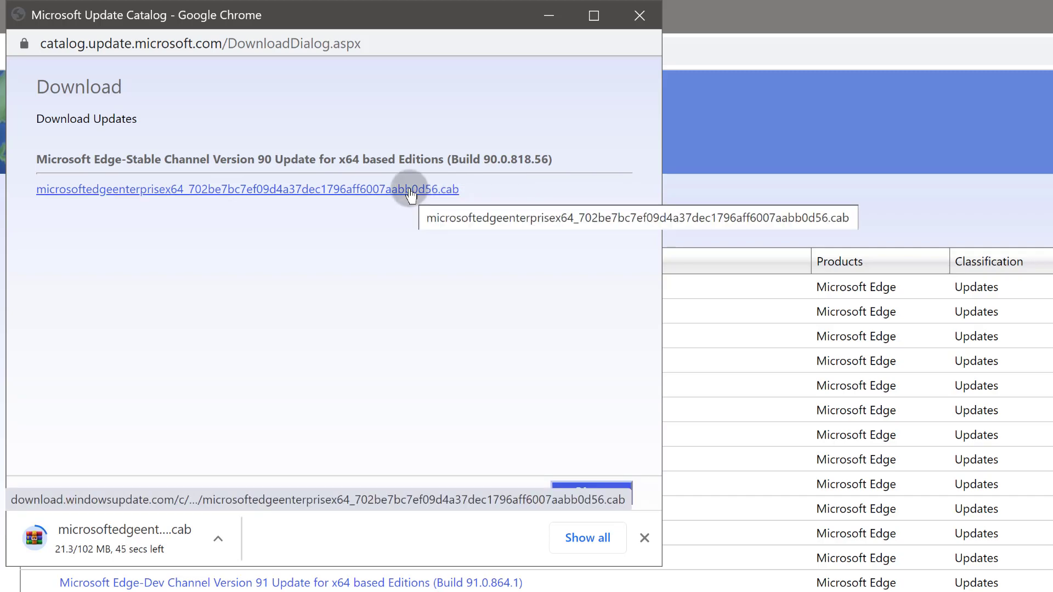
pyautogui.moveTo(263, 352)
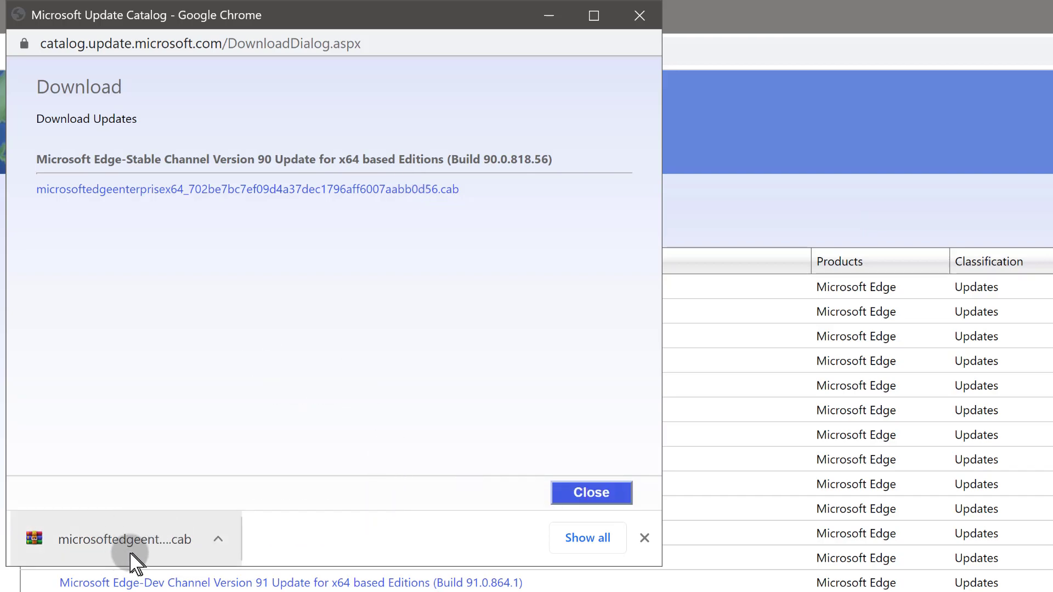
pyautogui.click(124, 540)
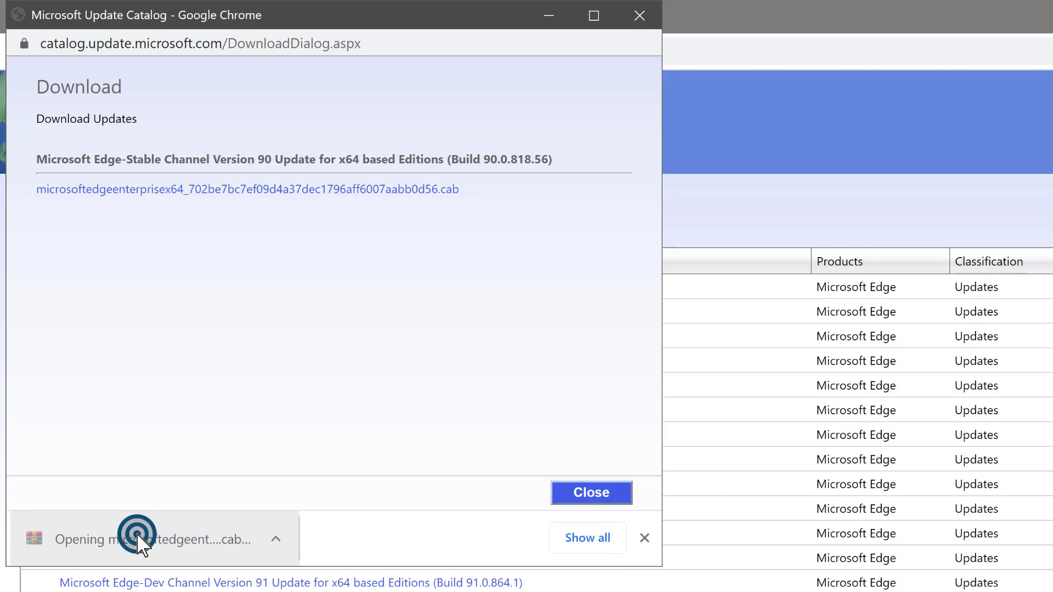
pyautogui.click(134, 537)
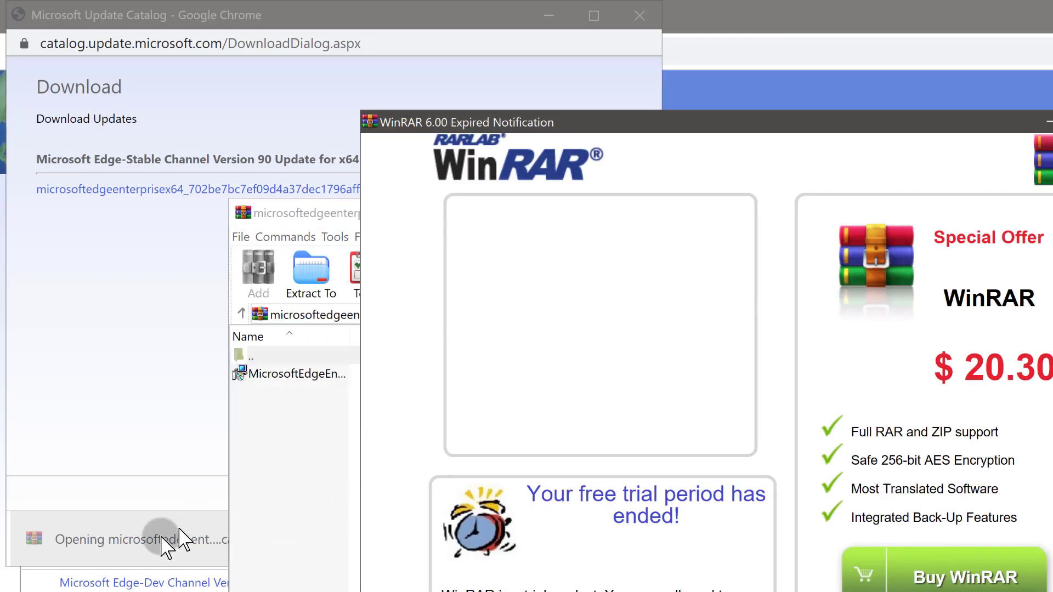
pyautogui.moveTo(888, 336)
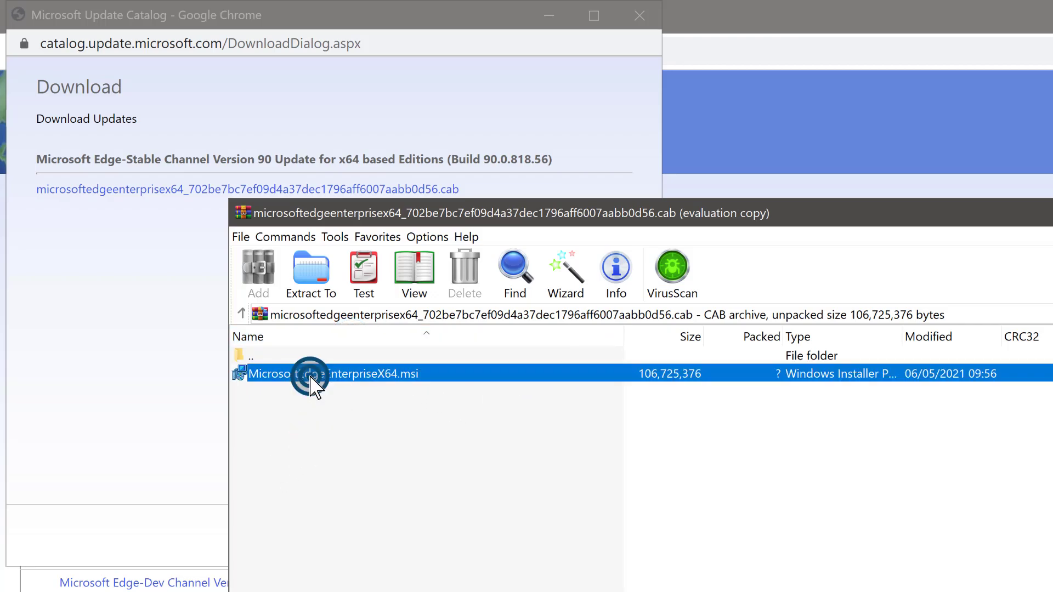
# Step: Run the MicrosoftEdgeEnterpriseX64.msi installer from inside the cab archive
pyautogui.doubleClick(325, 373)
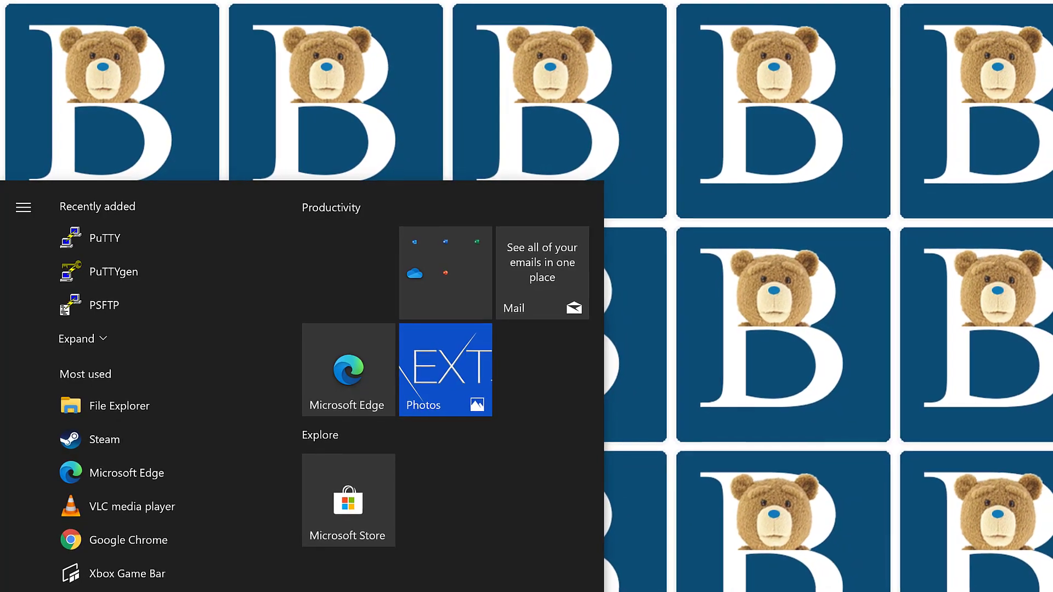
# Step: Launch the reinstalled Microsoft Edge from Start search 'e' and mute its YouTube video
pyautogui.write('e')
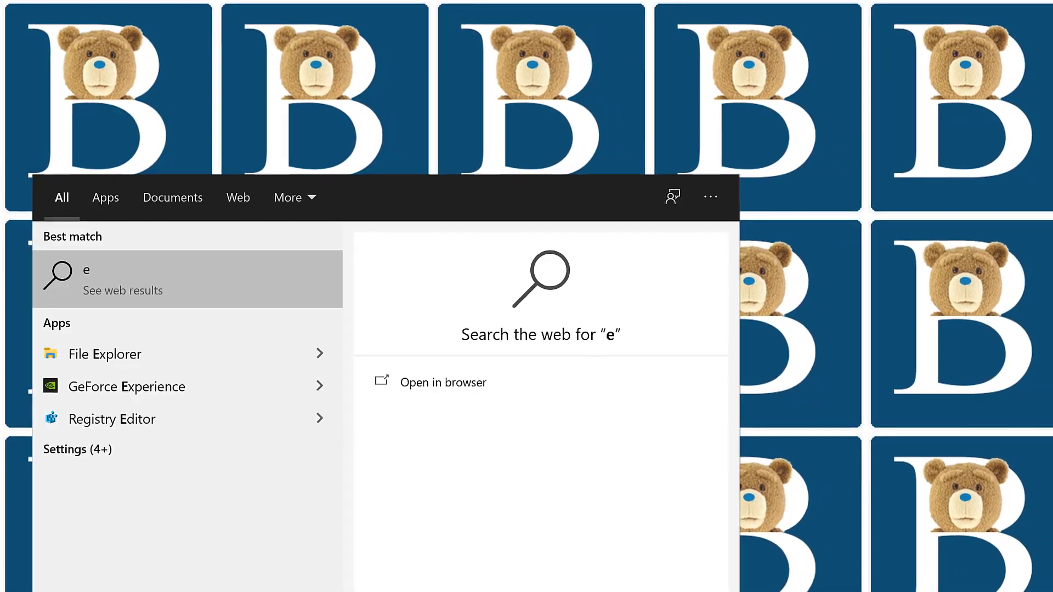
pyautogui.click(443, 382)
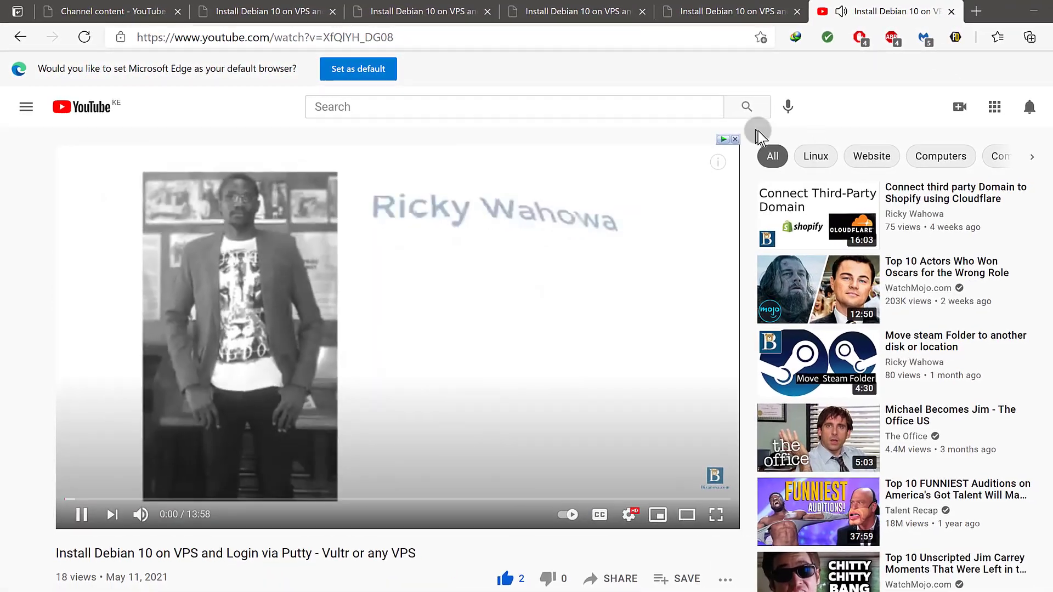
pyautogui.click(141, 500)
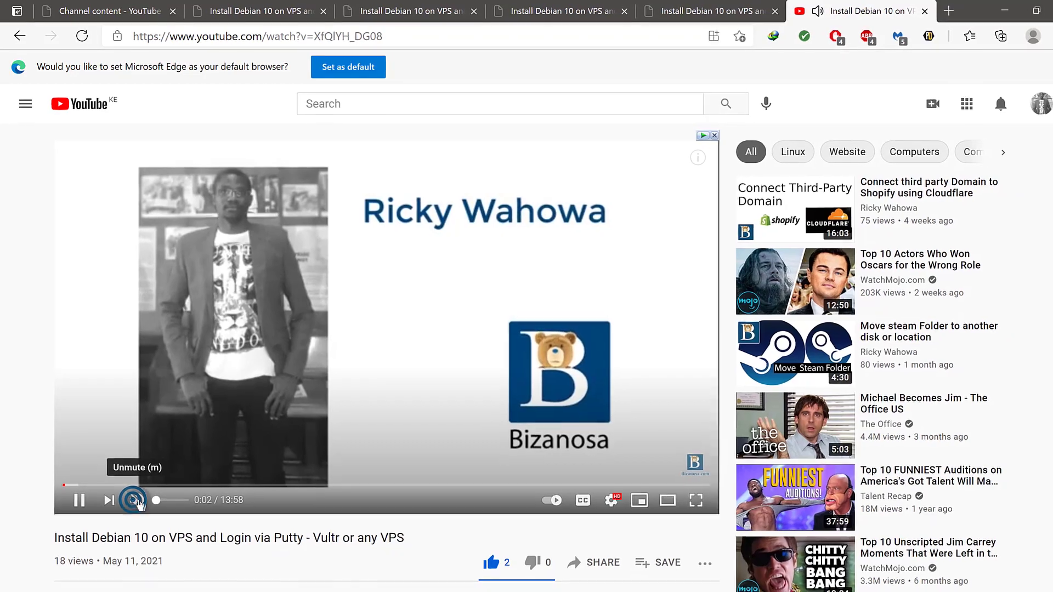